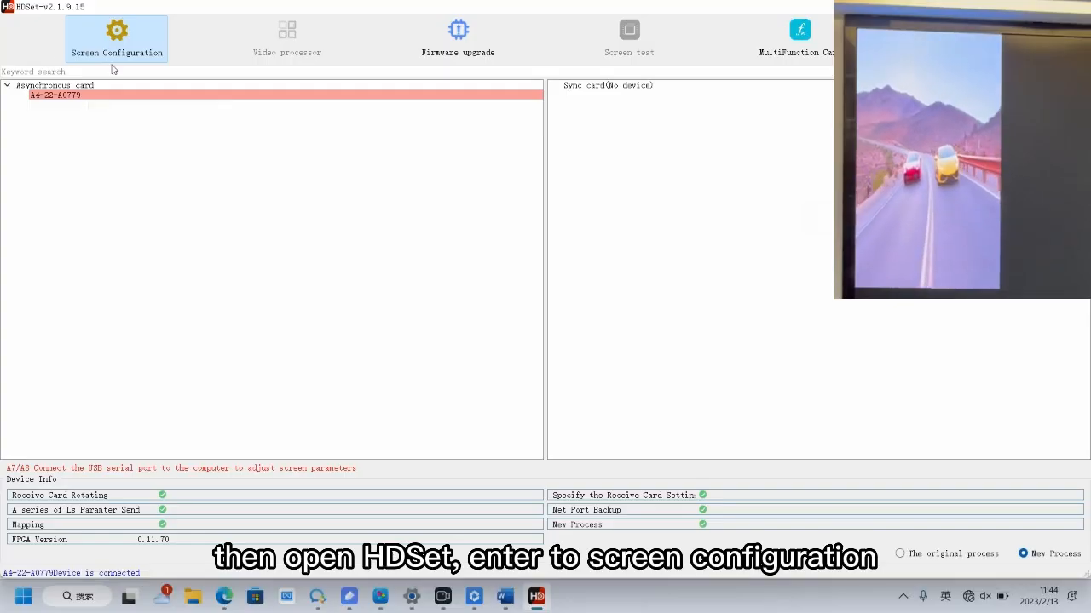
Step: Open Screen Configuration for the connected asynchronous A4 receiving card
click(118, 39)
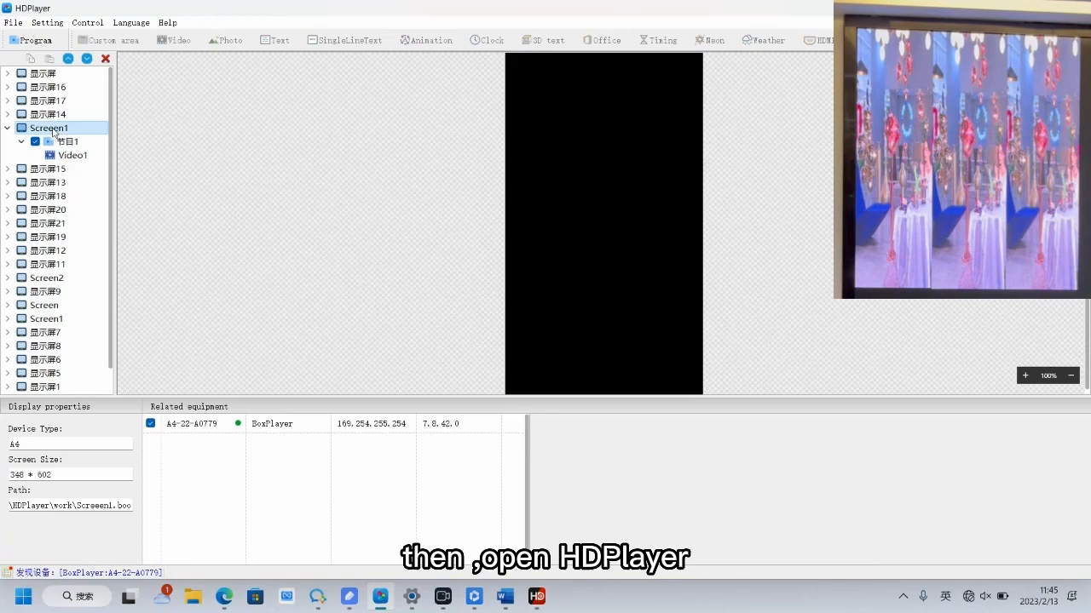
Step: Change Screen1's width from 348 to 172 (172 × 602) and synchronize it to the project
click(49, 23)
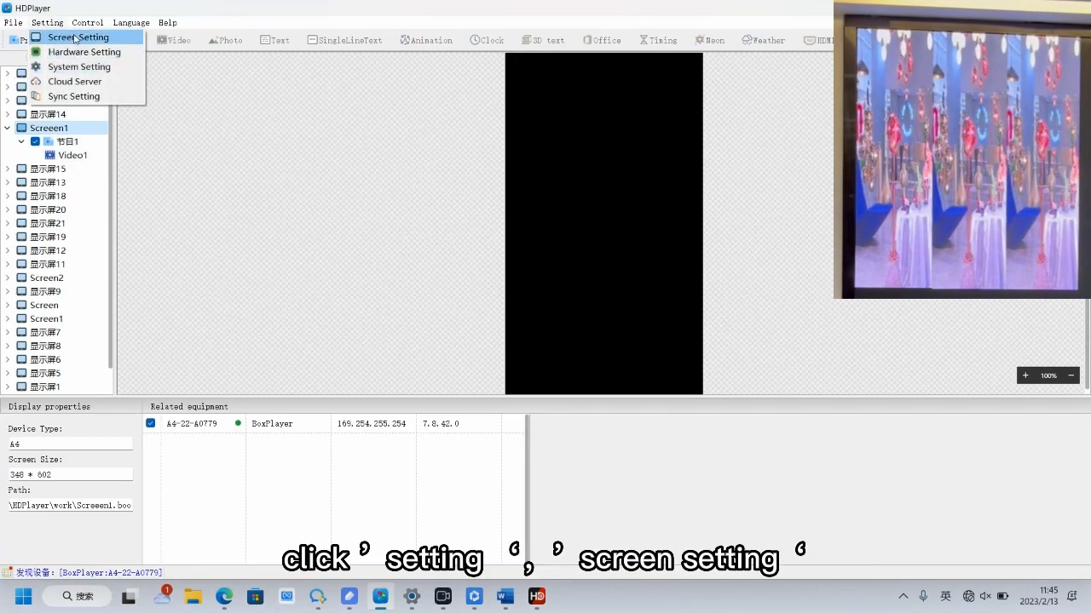
click(76, 36)
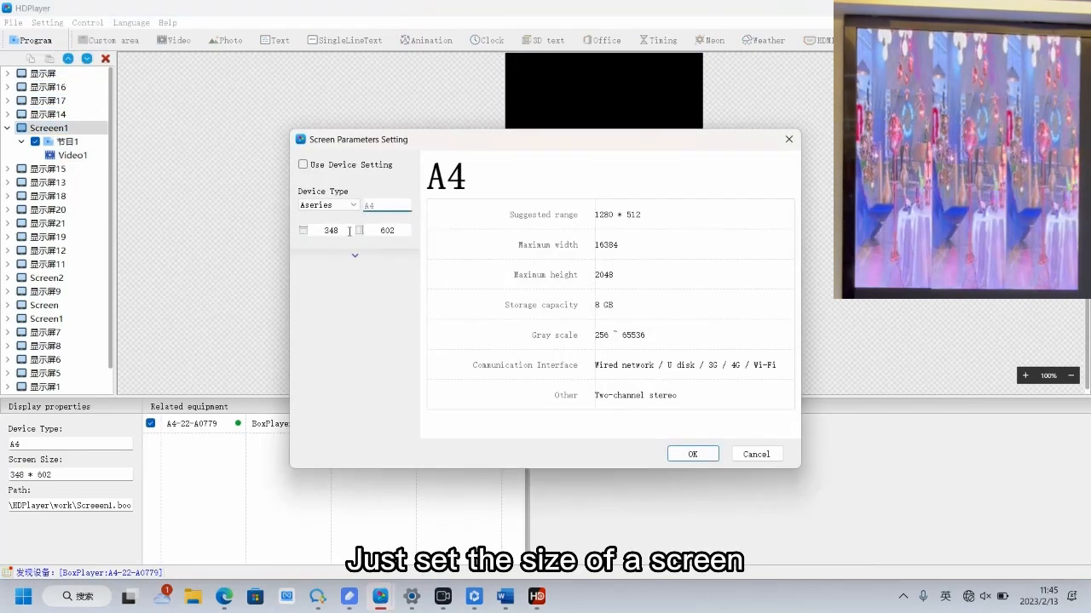
text(1)
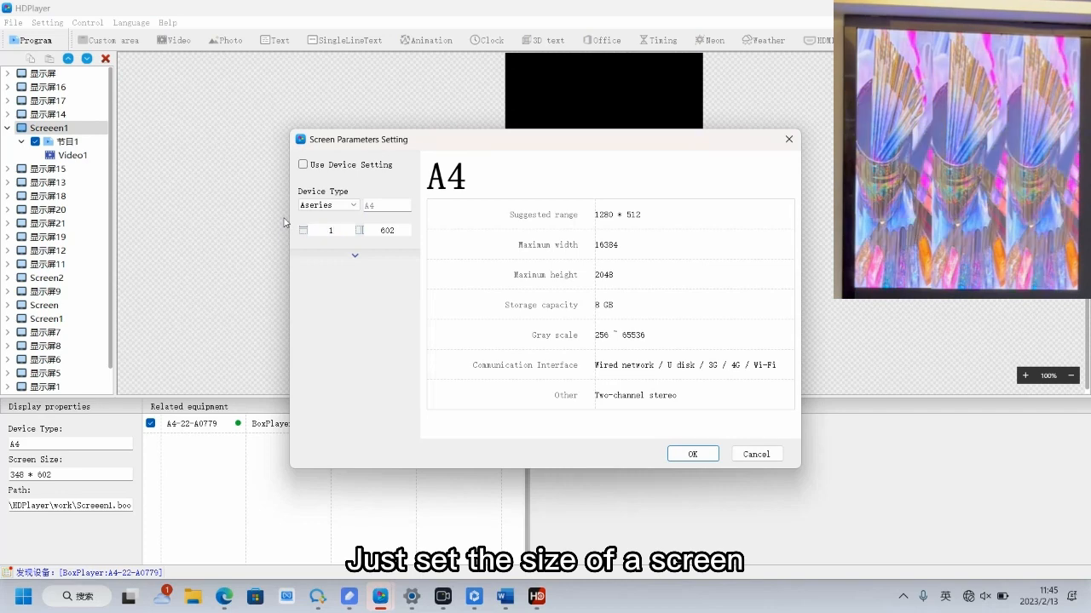
text(172)
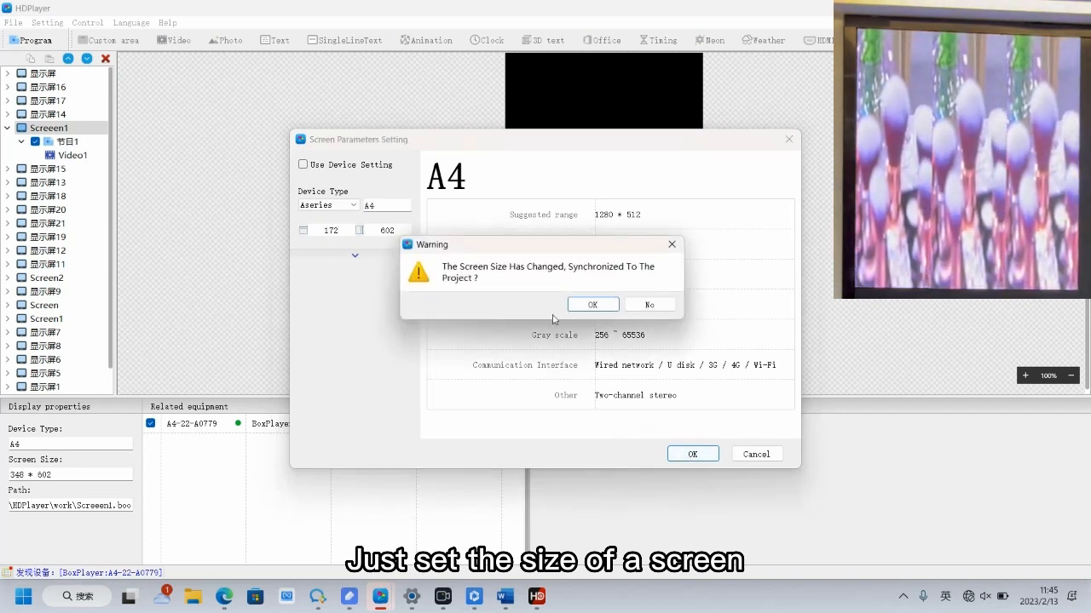
click(592, 304)
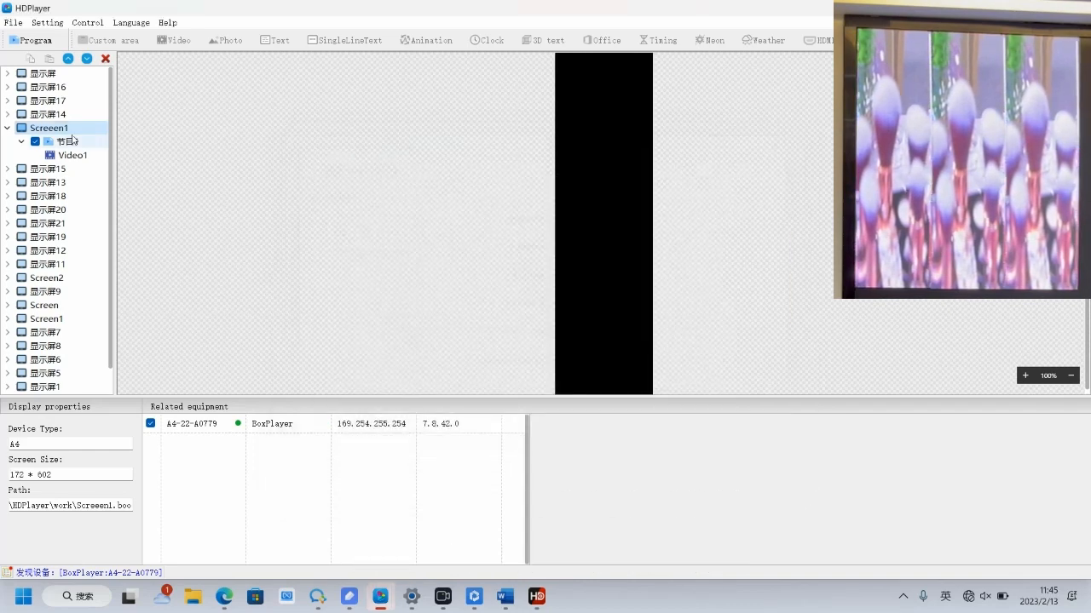
click(73, 155)
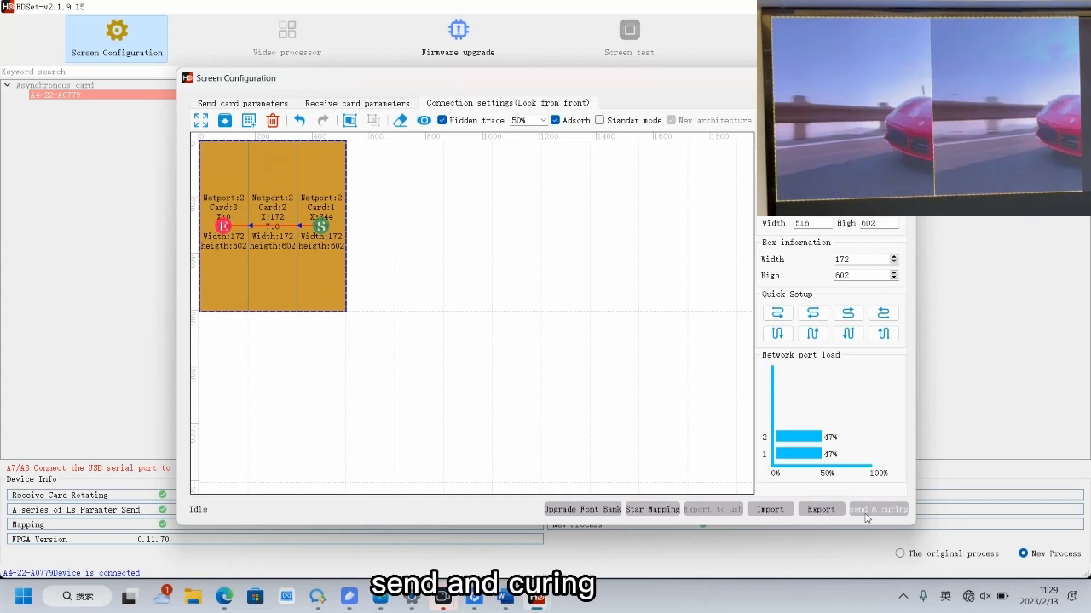
Step: Send & cure the three-card 516 × 602 layout until 'Sent successfully' appears
click(884, 509)
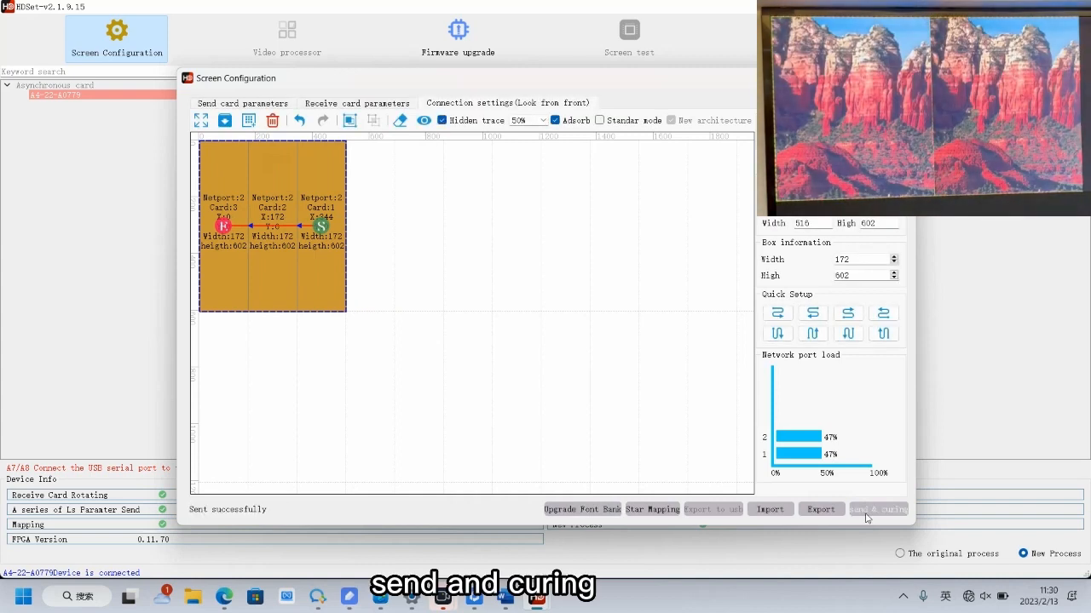
click(876, 509)
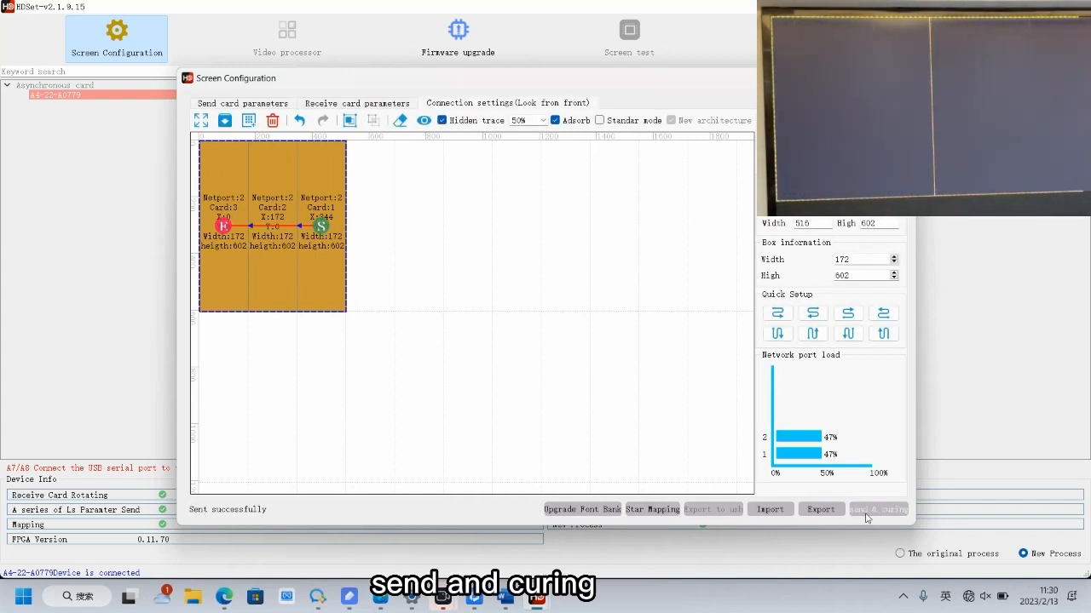
click(879, 510)
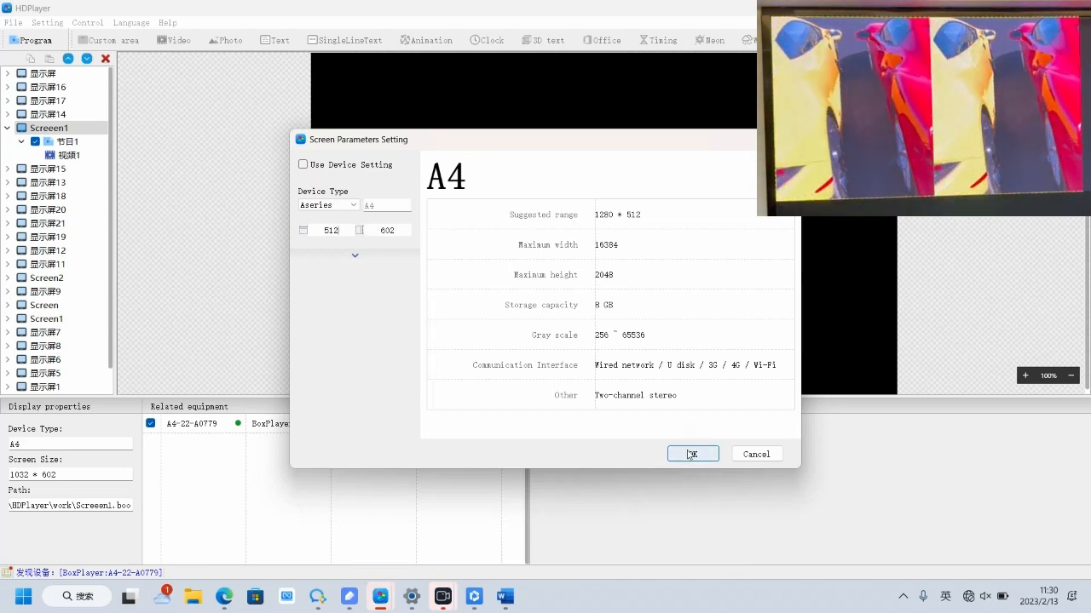
Step: Apply the 512 × 602 screen size and show the video area with its MP4 clip
click(693, 453)
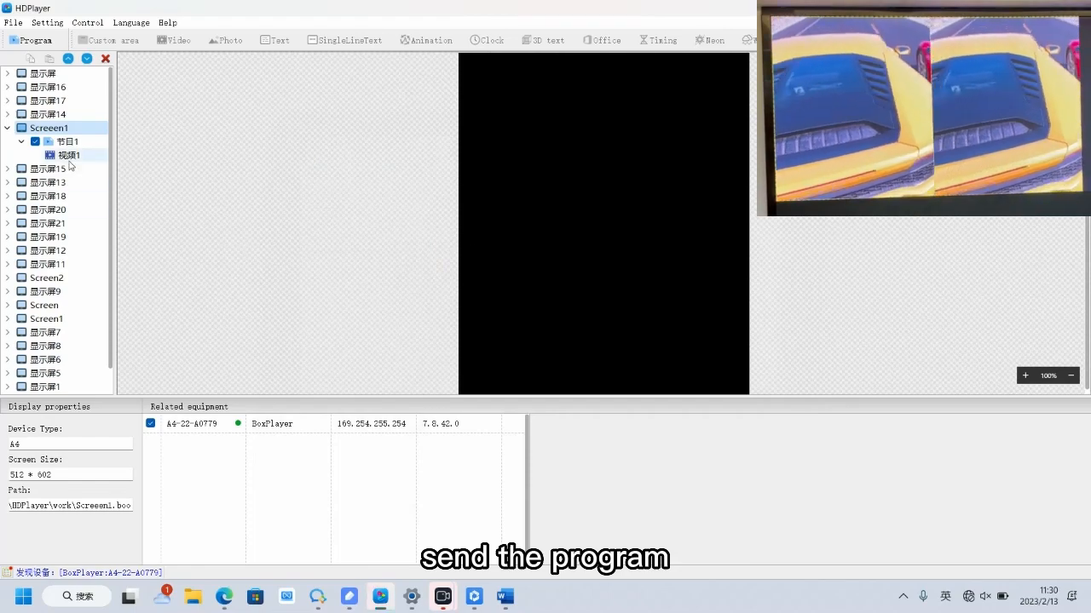
click(70, 155)
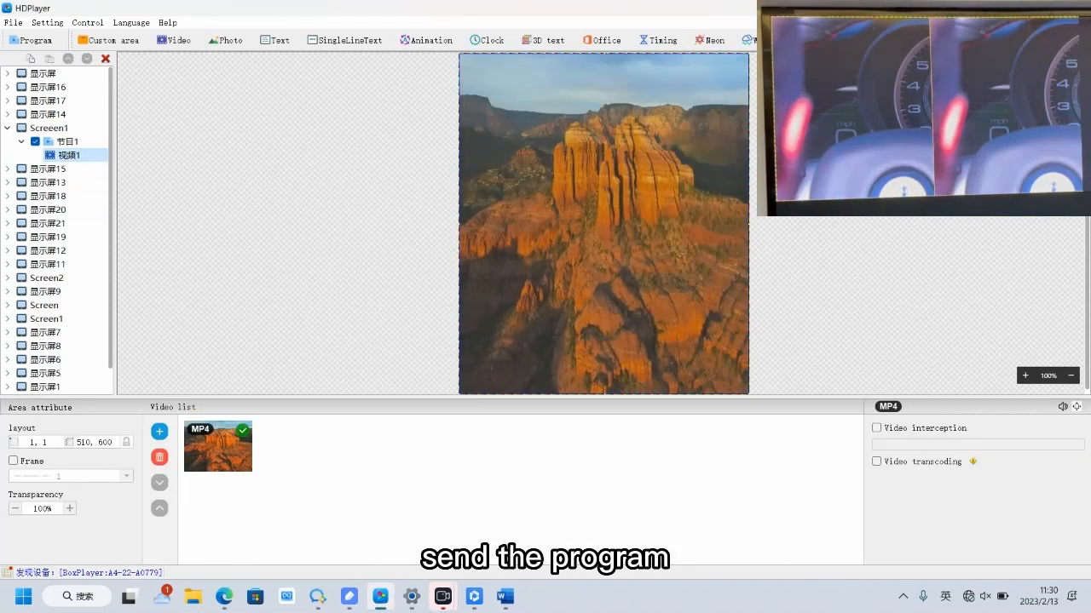